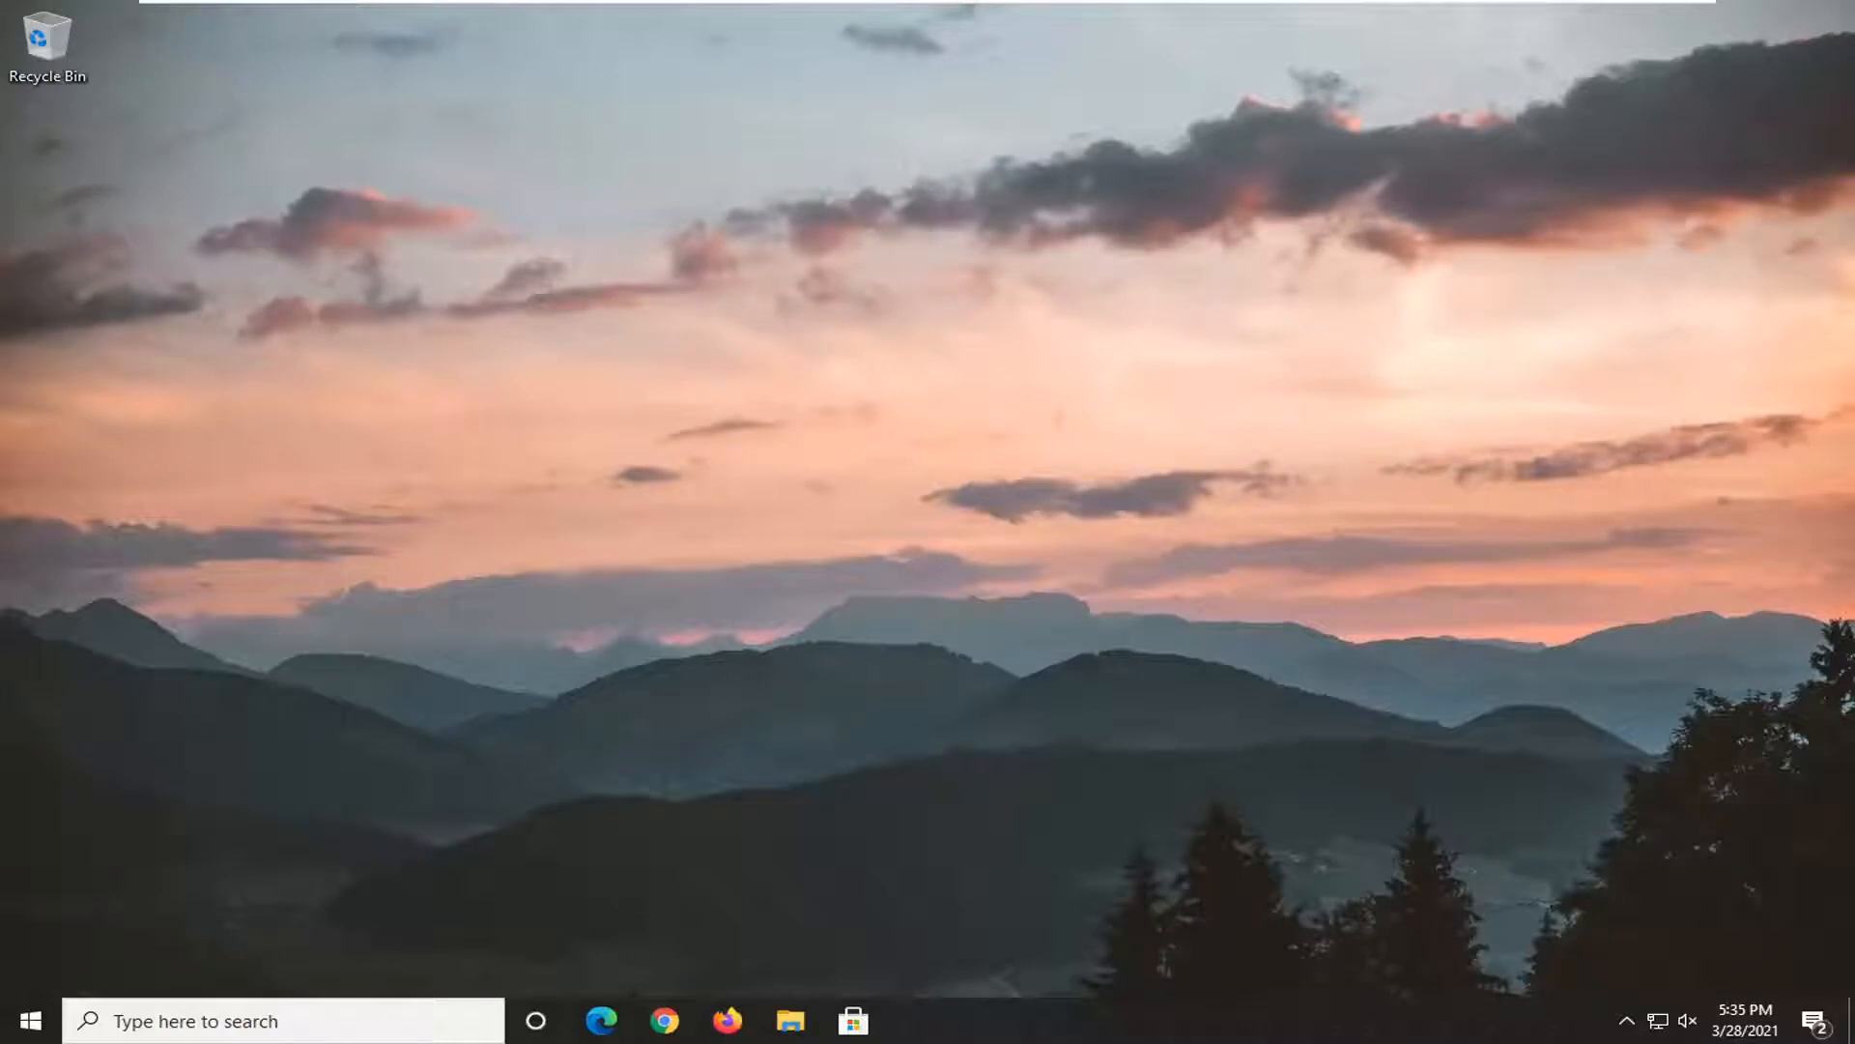
{"action": "mouse_move", "coordinate": [1810, 495]}
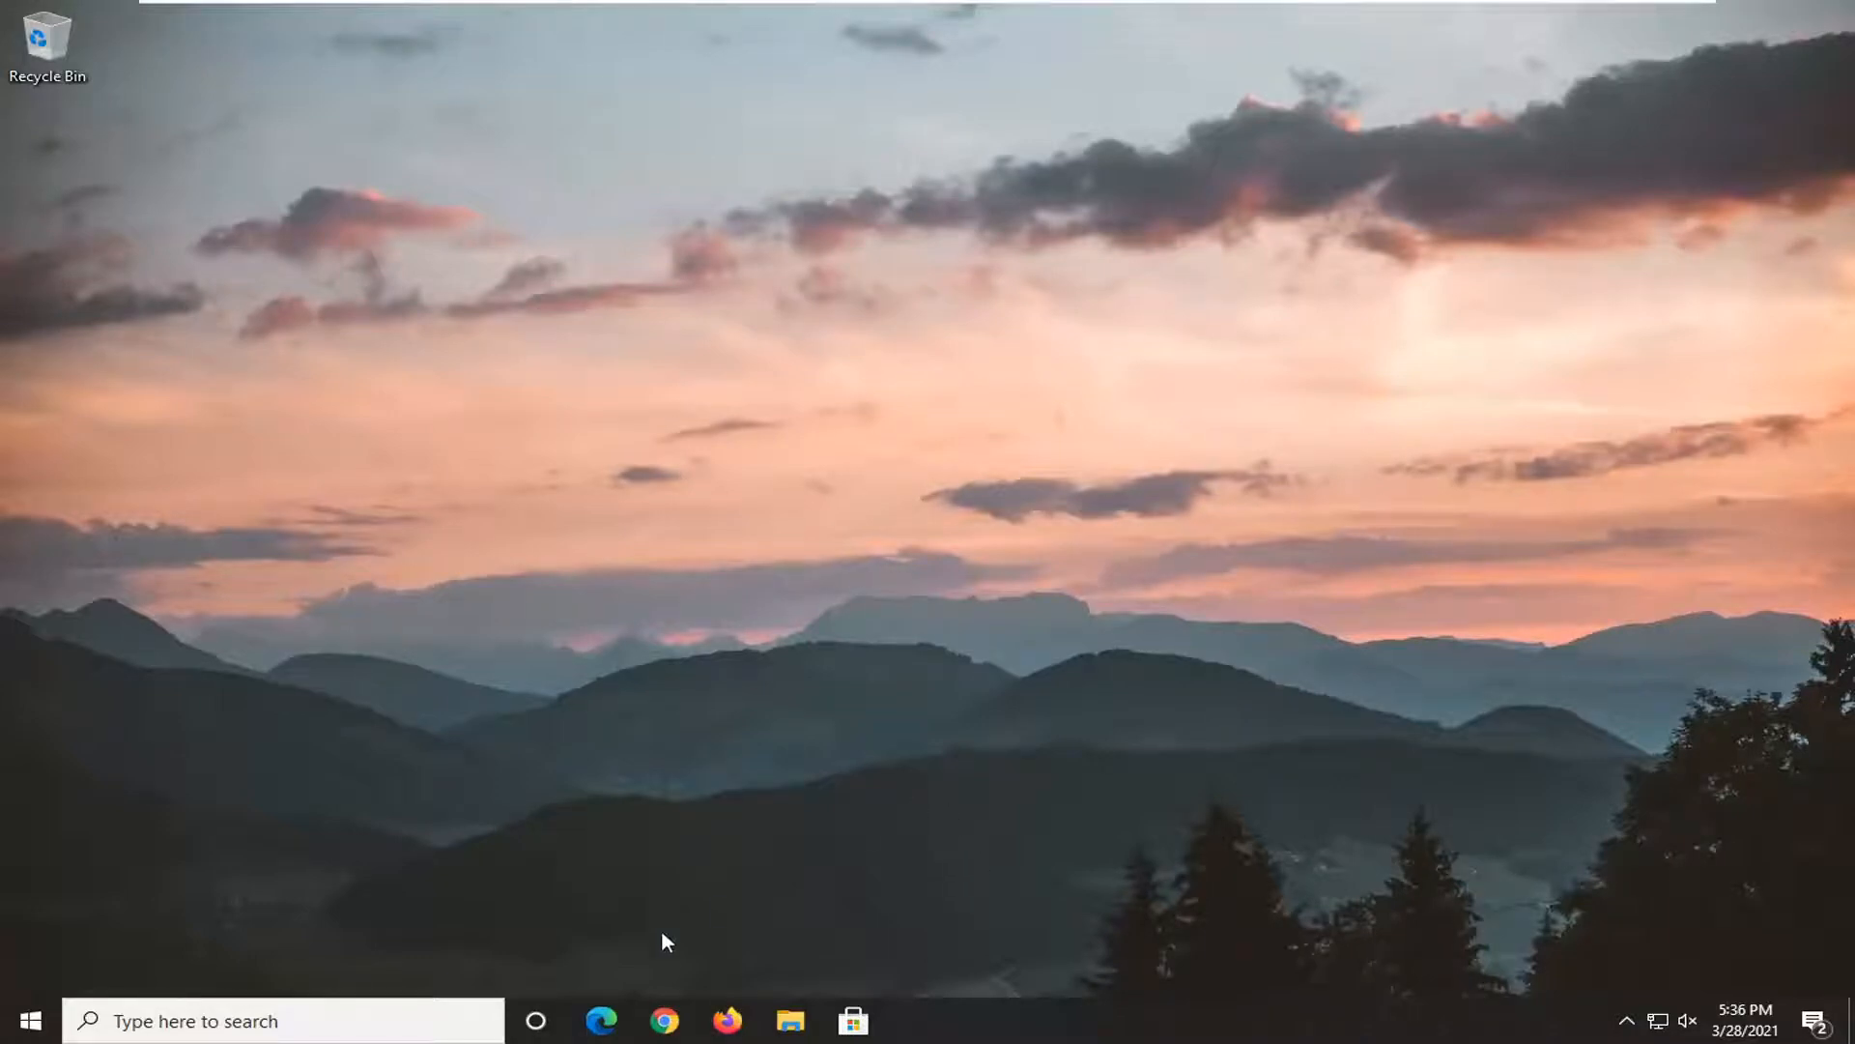
{"action": "mouse_move", "coordinate": [1091, 665]}
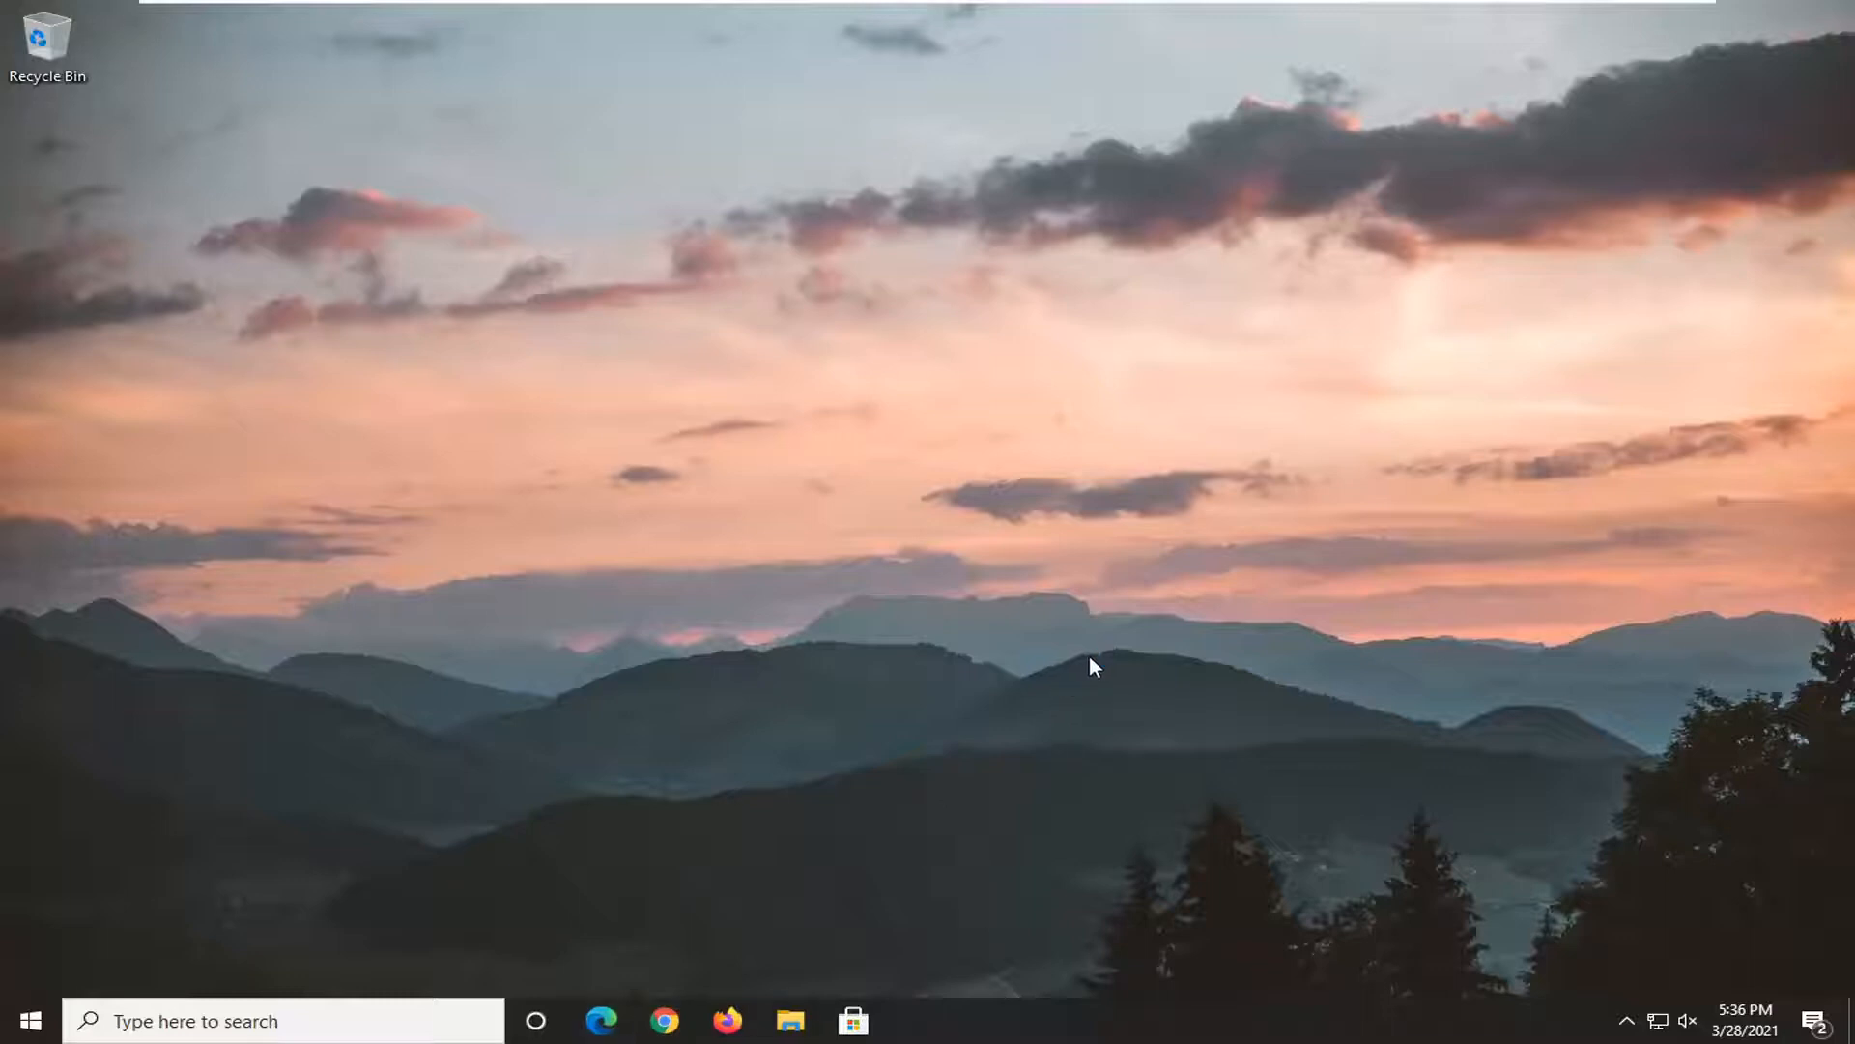
Launch Edge from the taskbar, maximize it, and show the Settings and more menu
{"action": "left_click", "coordinate": [601, 1020]}
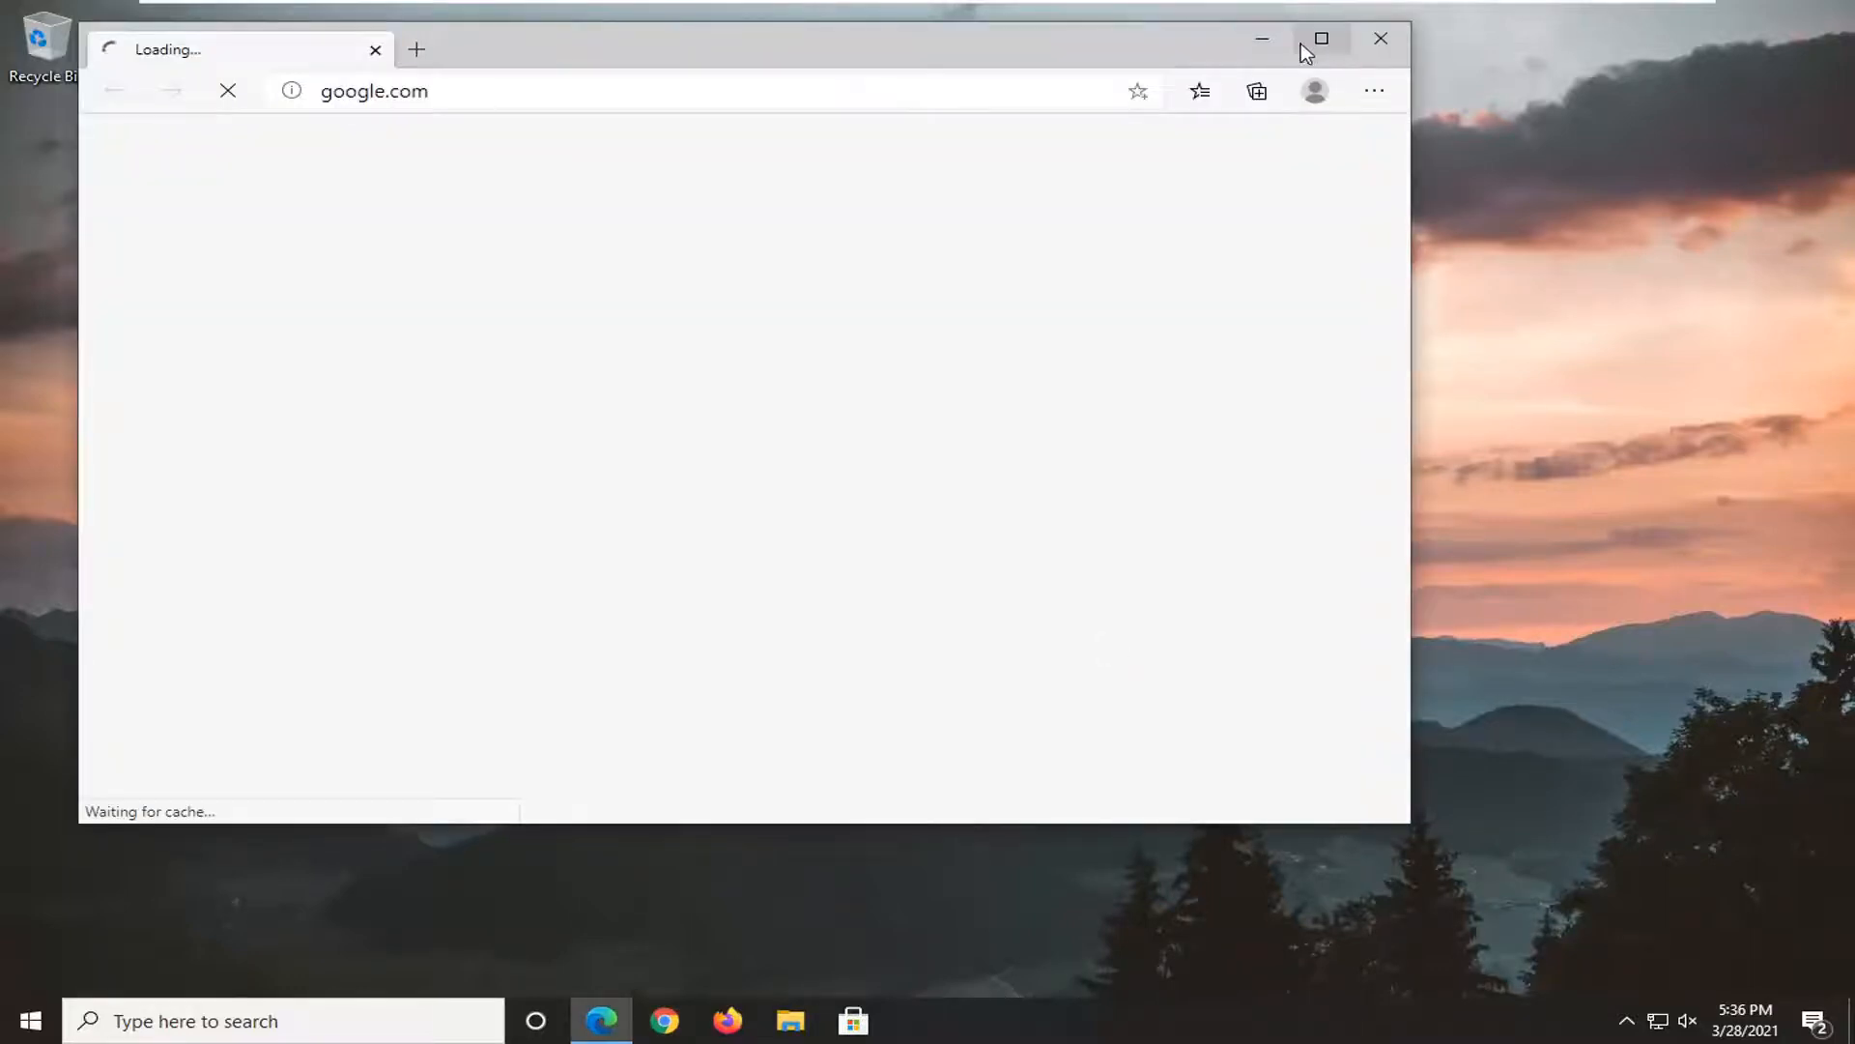
{"action": "left_click", "coordinate": [1322, 38]}
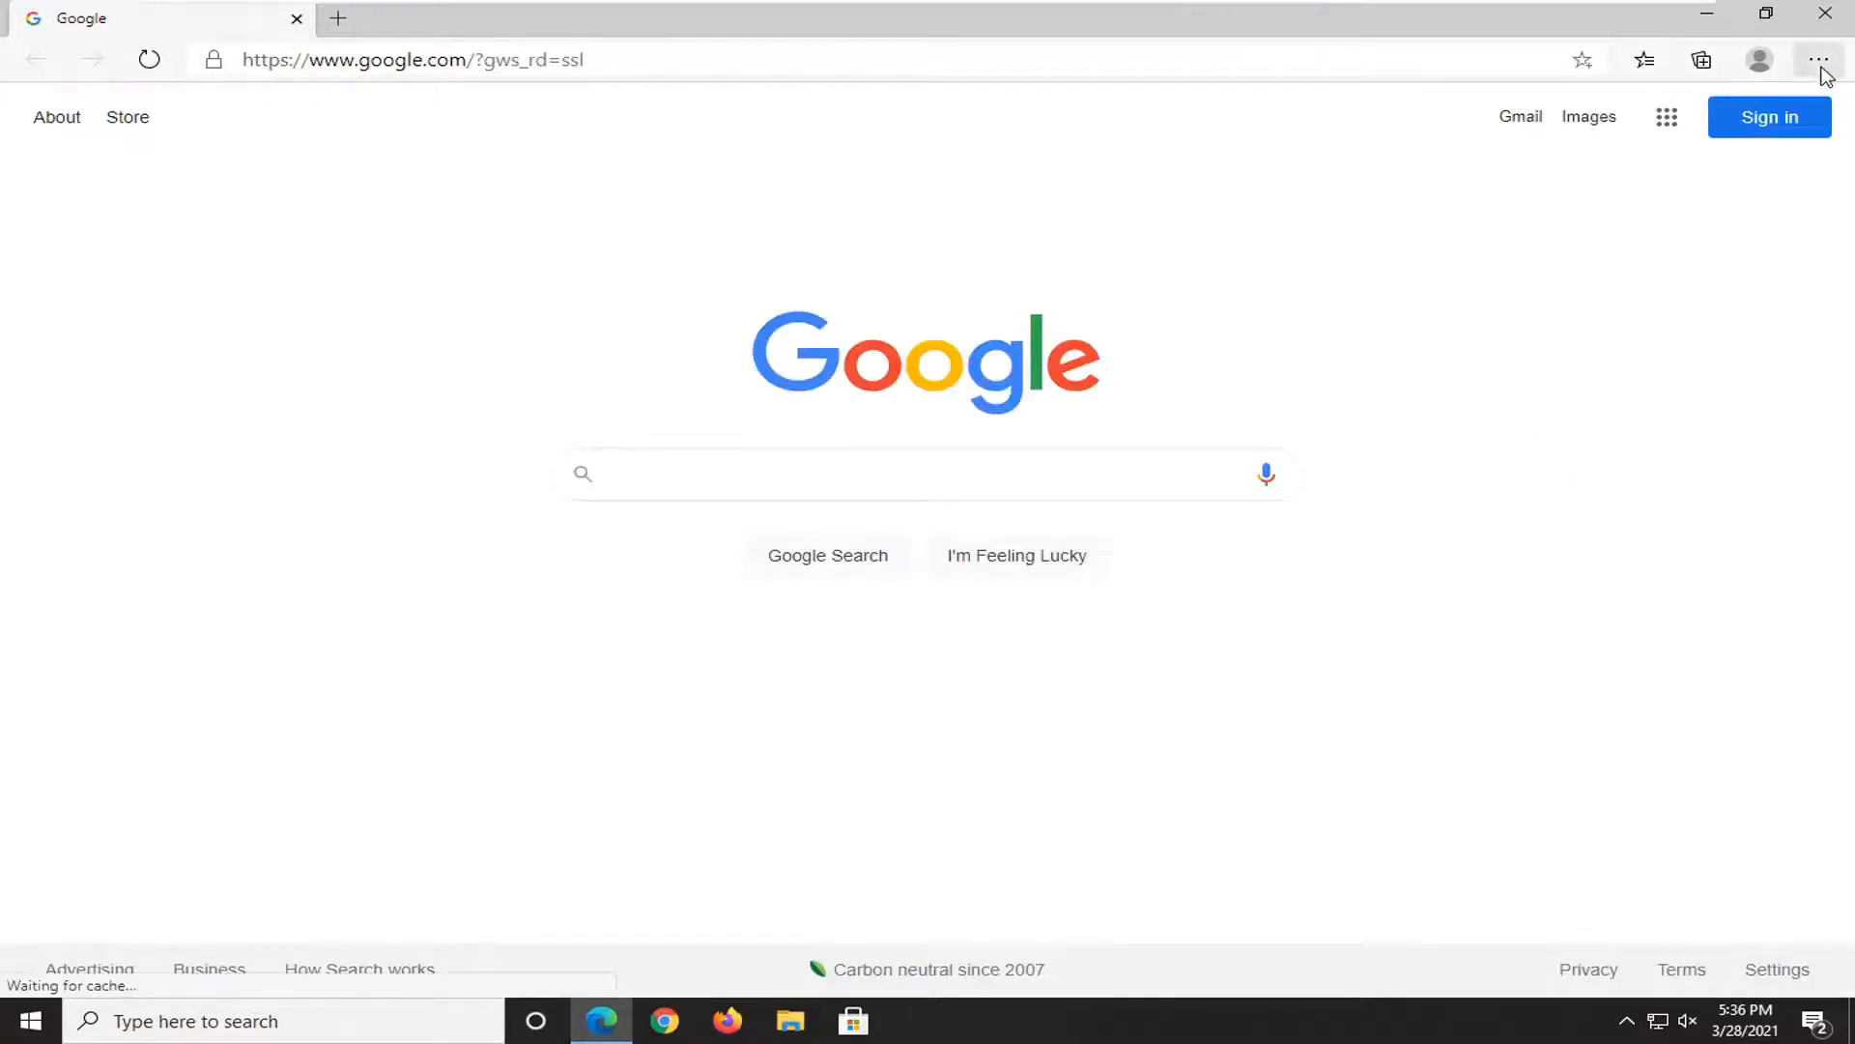
{"action": "mouse_move", "coordinate": [1820, 60]}
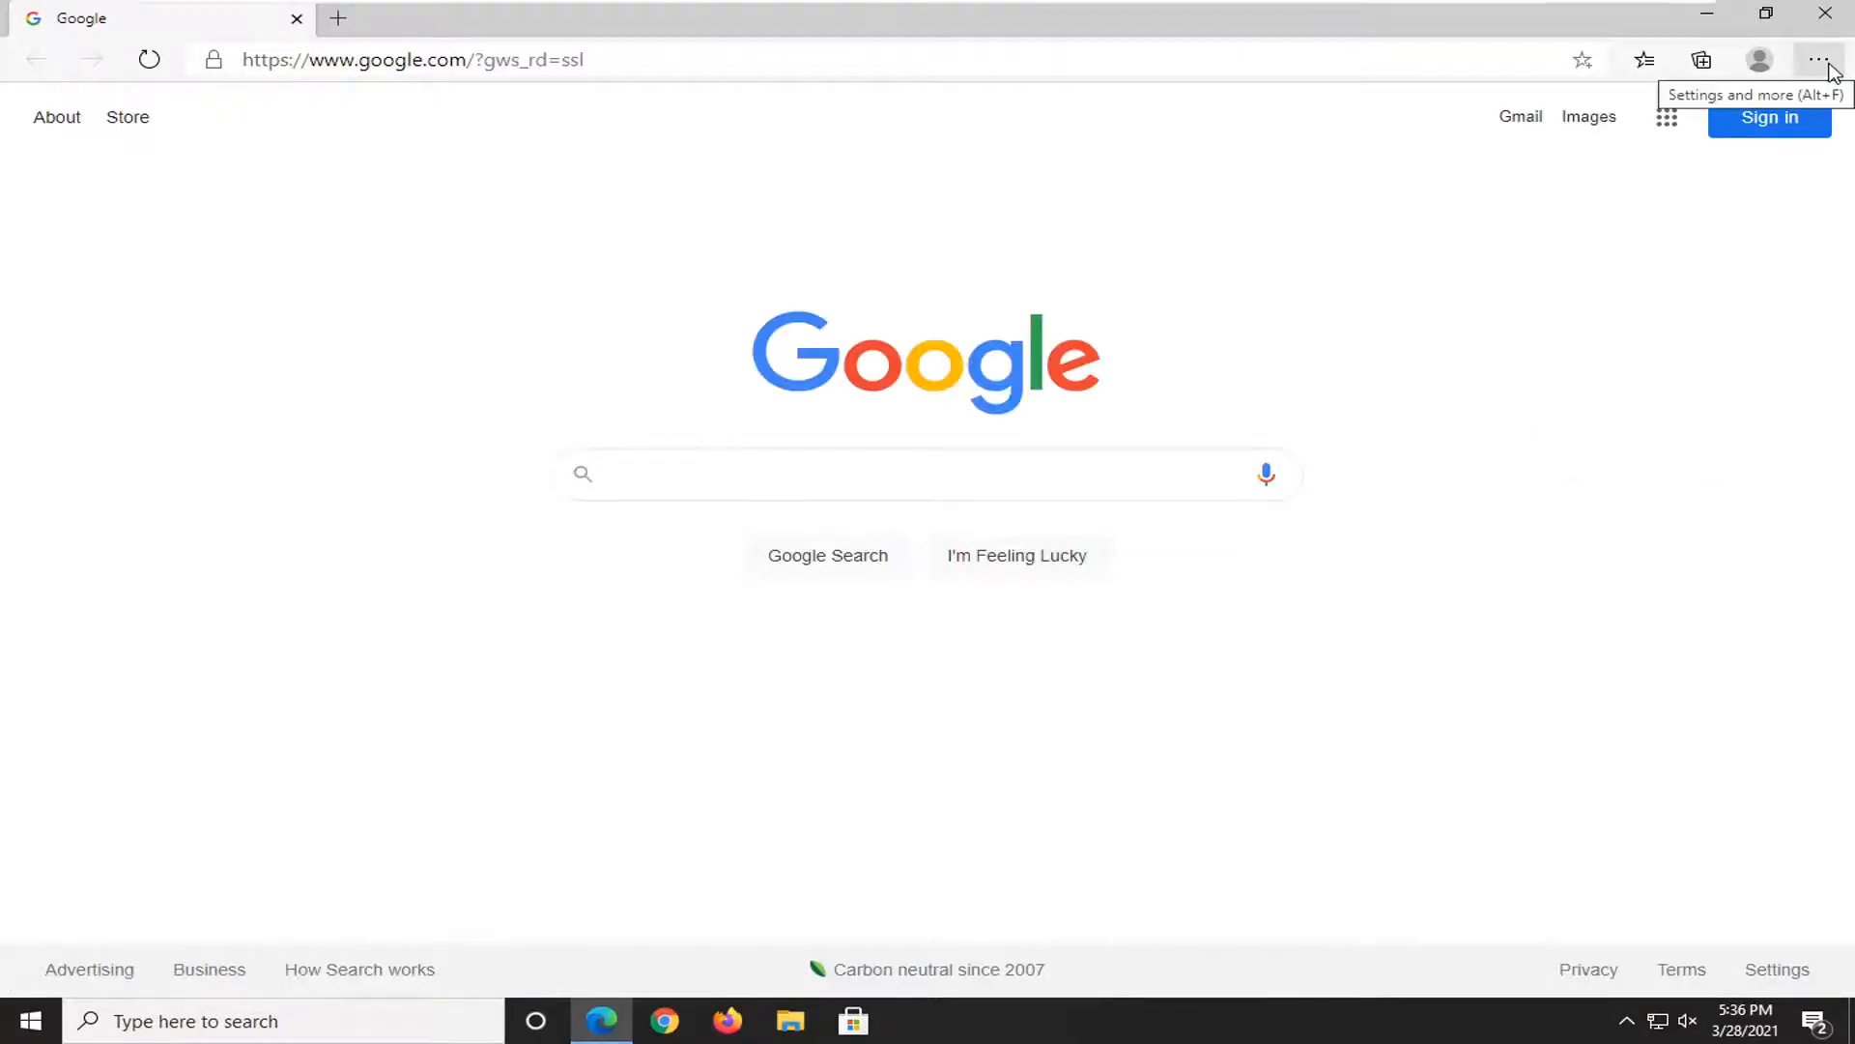
{"action": "left_click", "coordinate": [1820, 60]}
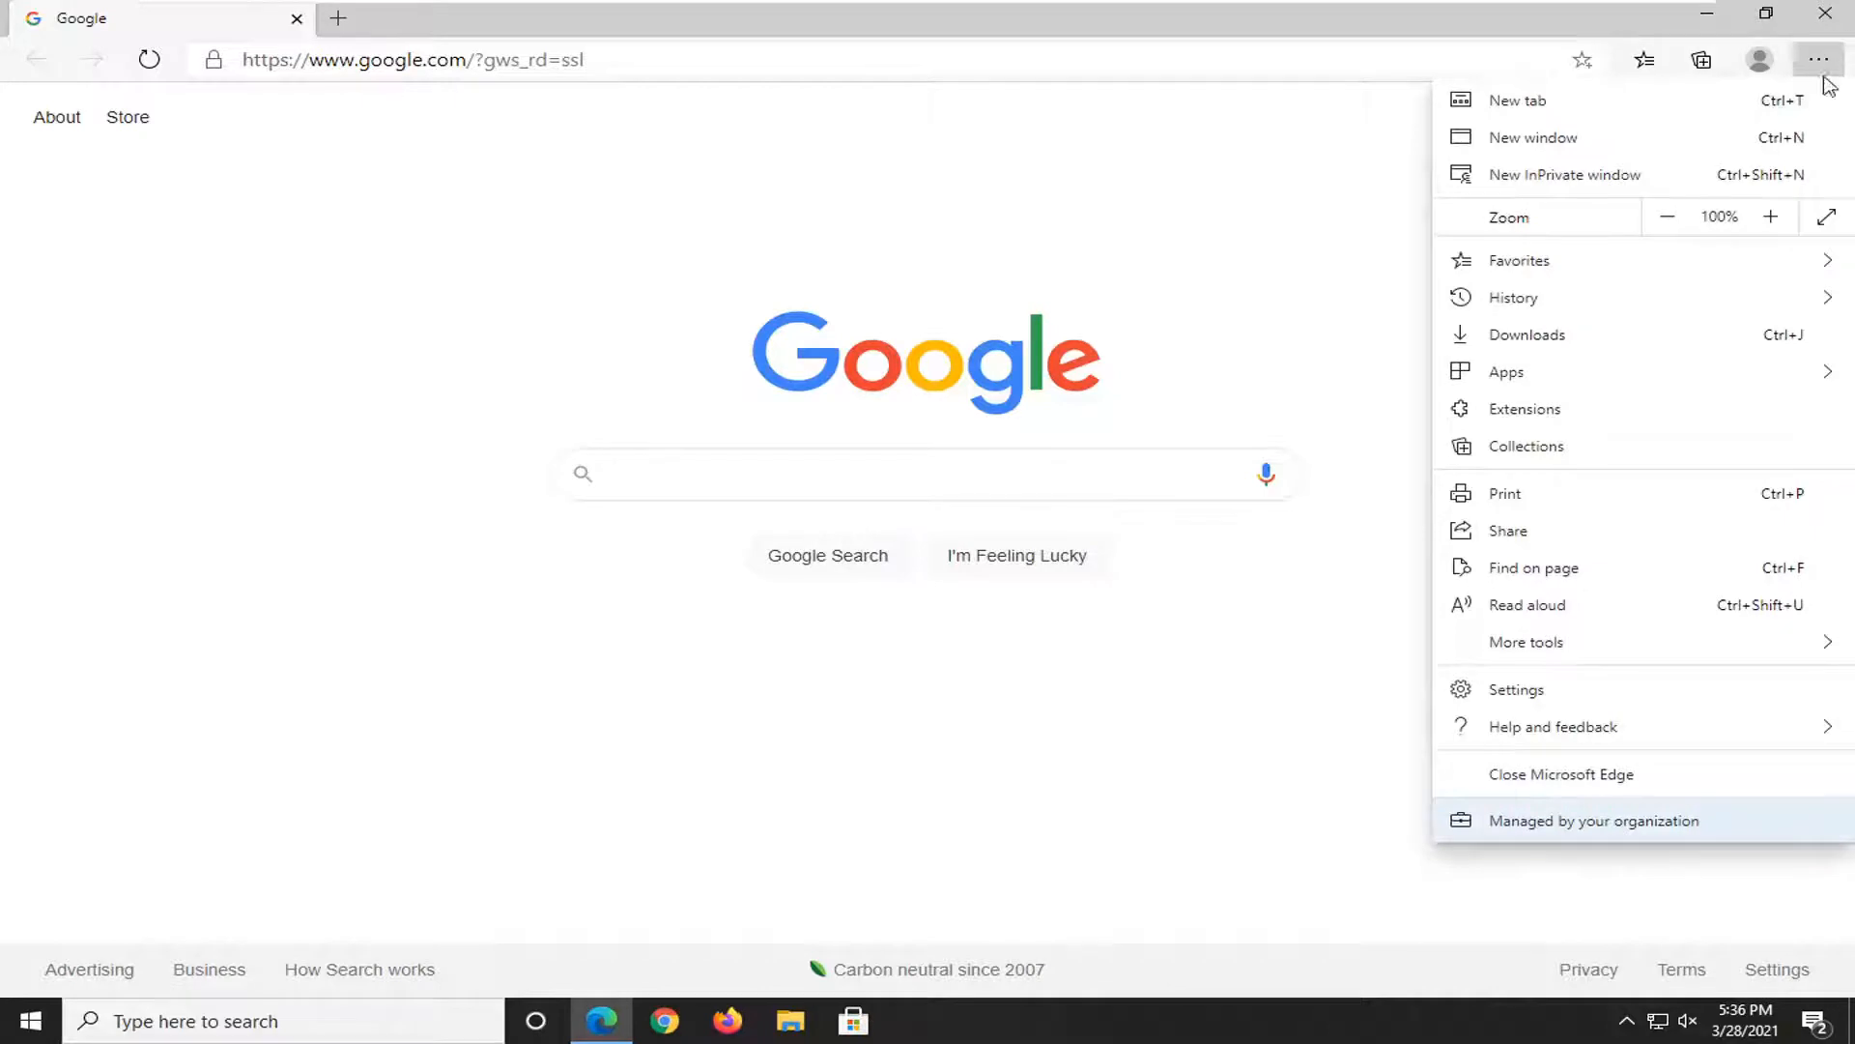
{"action": "mouse_move", "coordinate": [1543, 718]}
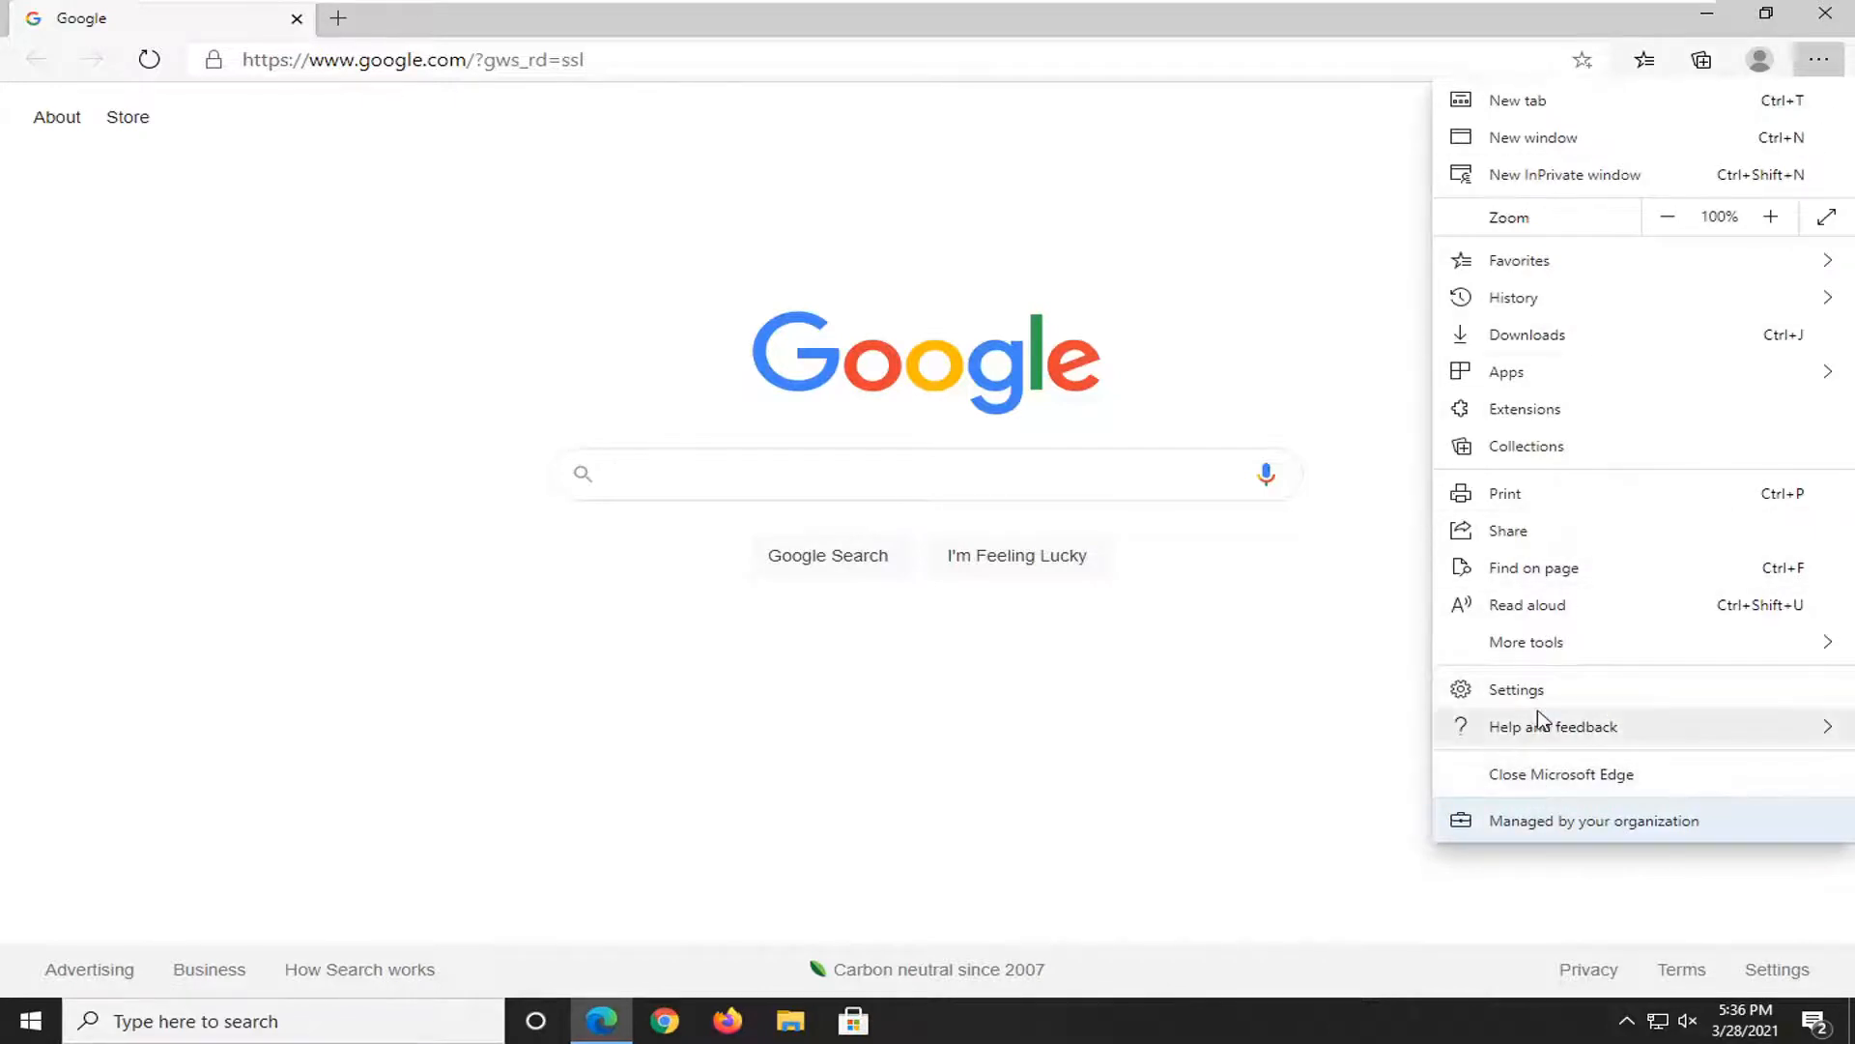
Go to Edge Settings and select the System section in the sidebar
{"action": "left_click", "coordinate": [1516, 689]}
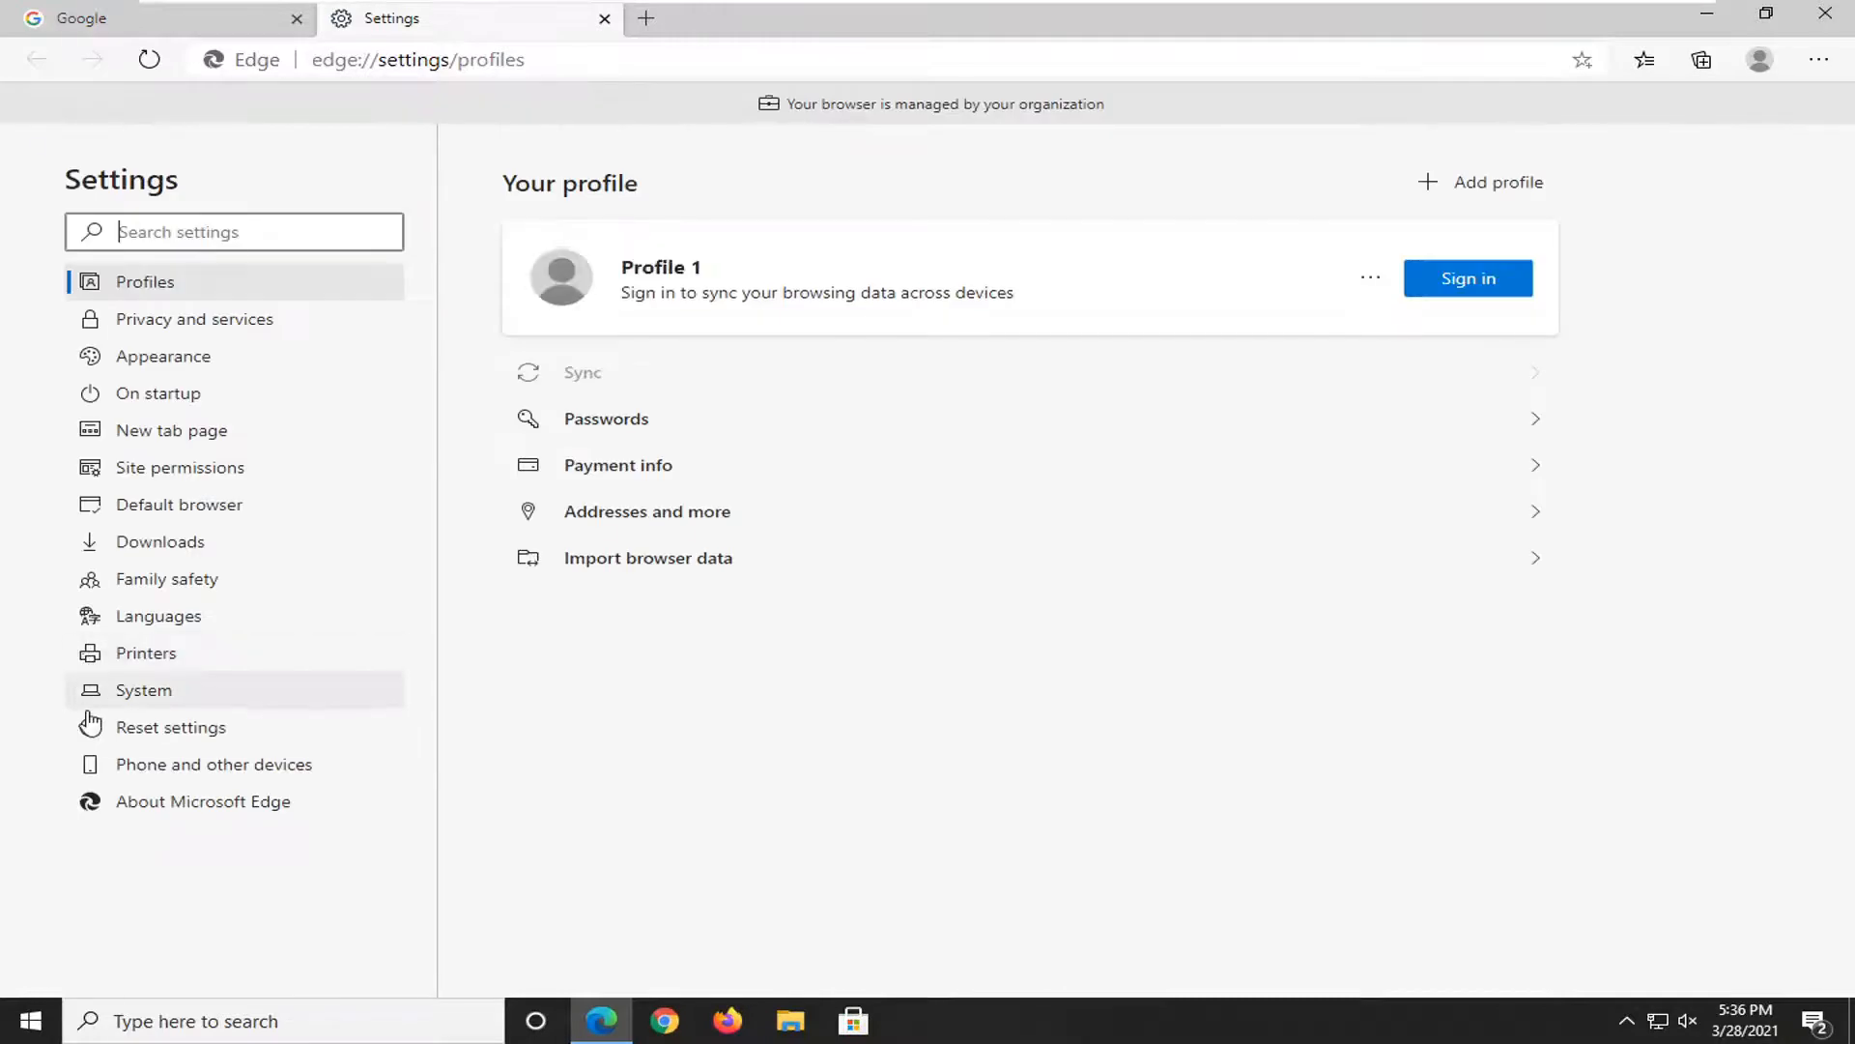
{"action": "left_click", "coordinate": [143, 690]}
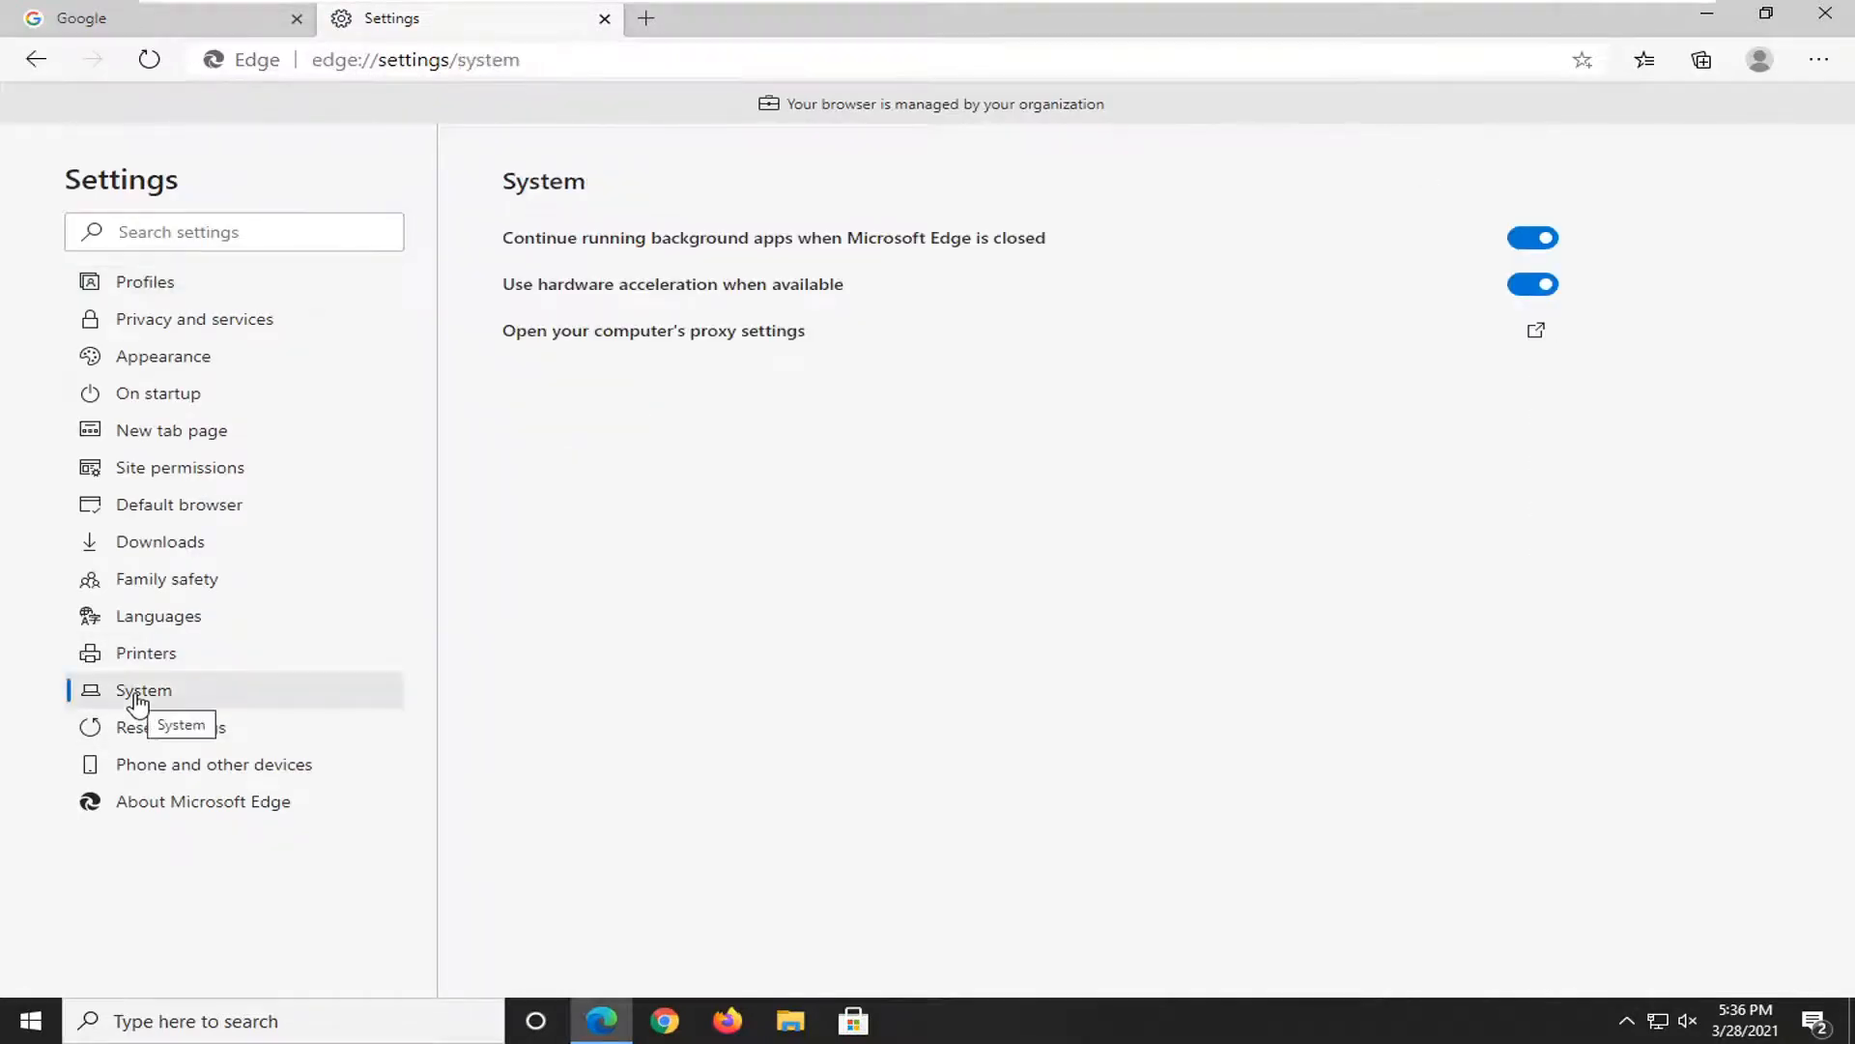
{"action": "mouse_move", "coordinate": [657, 299]}
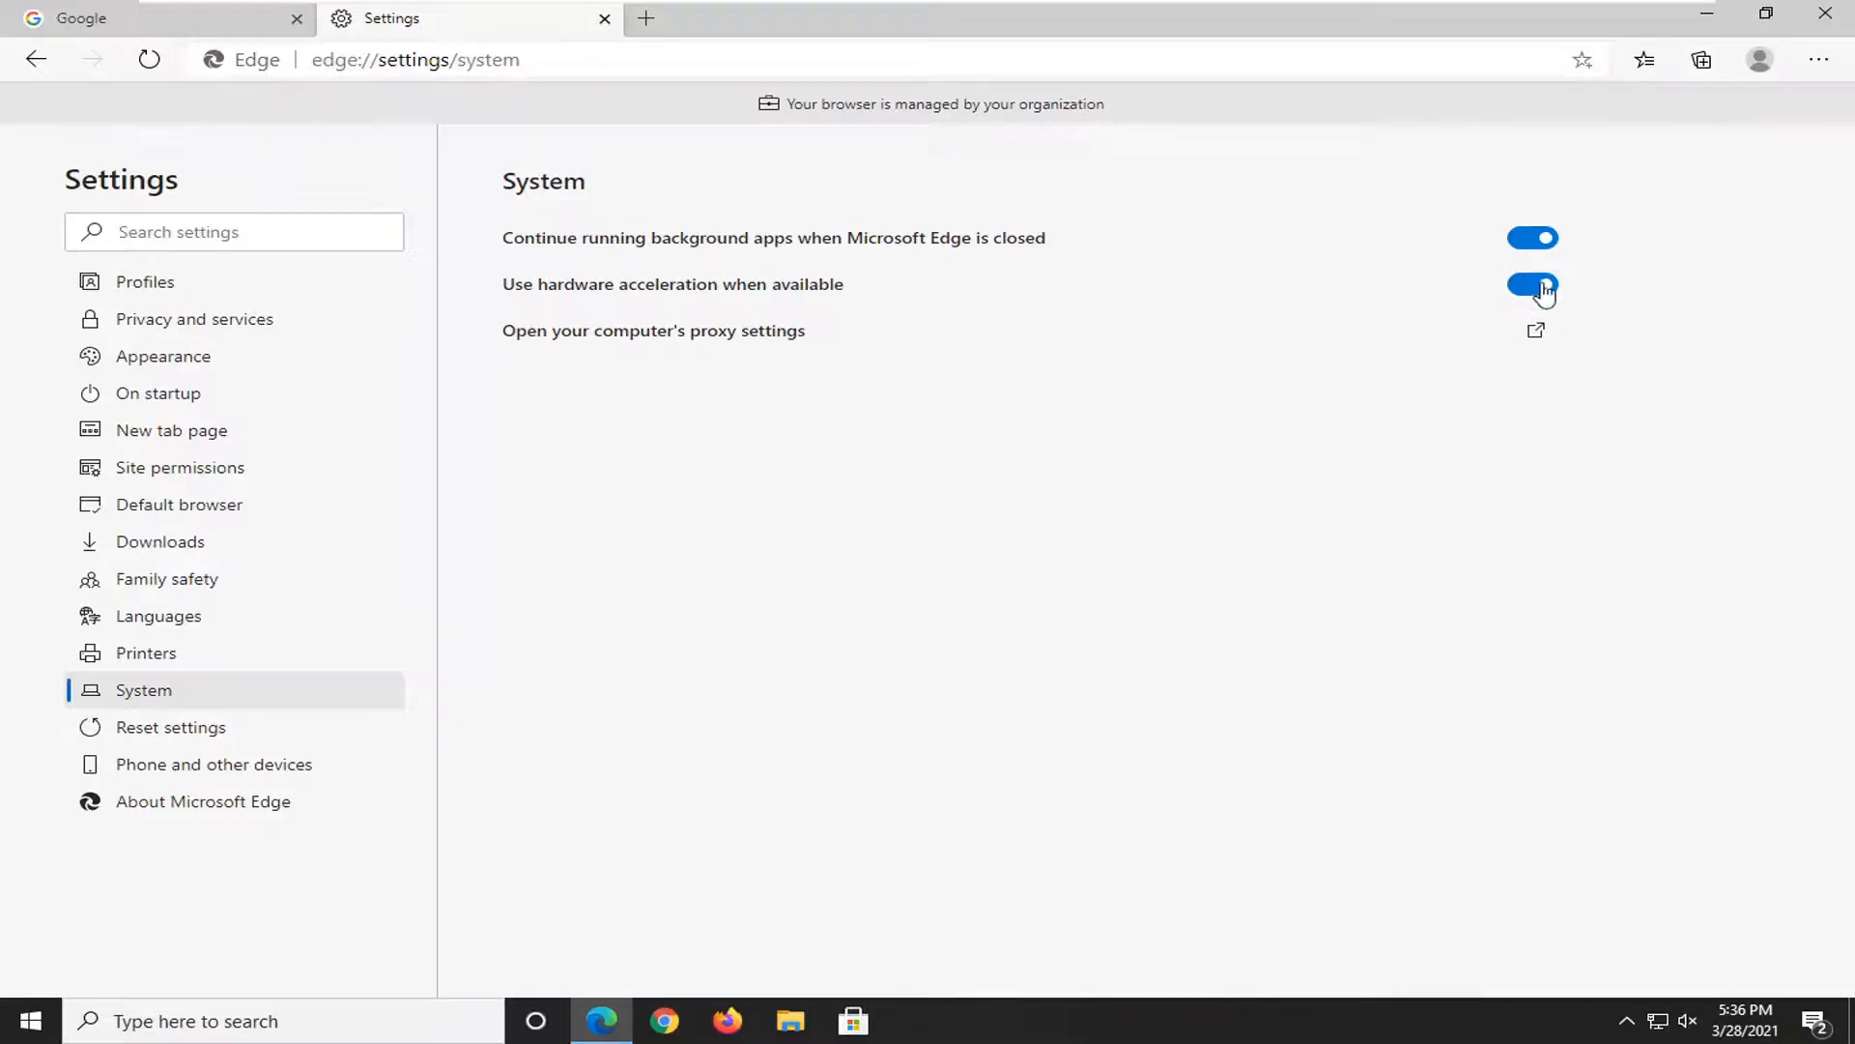
Switch off 'Use hardware acceleration when available' and restart Edge
{"action": "left_click", "coordinate": [1532, 284]}
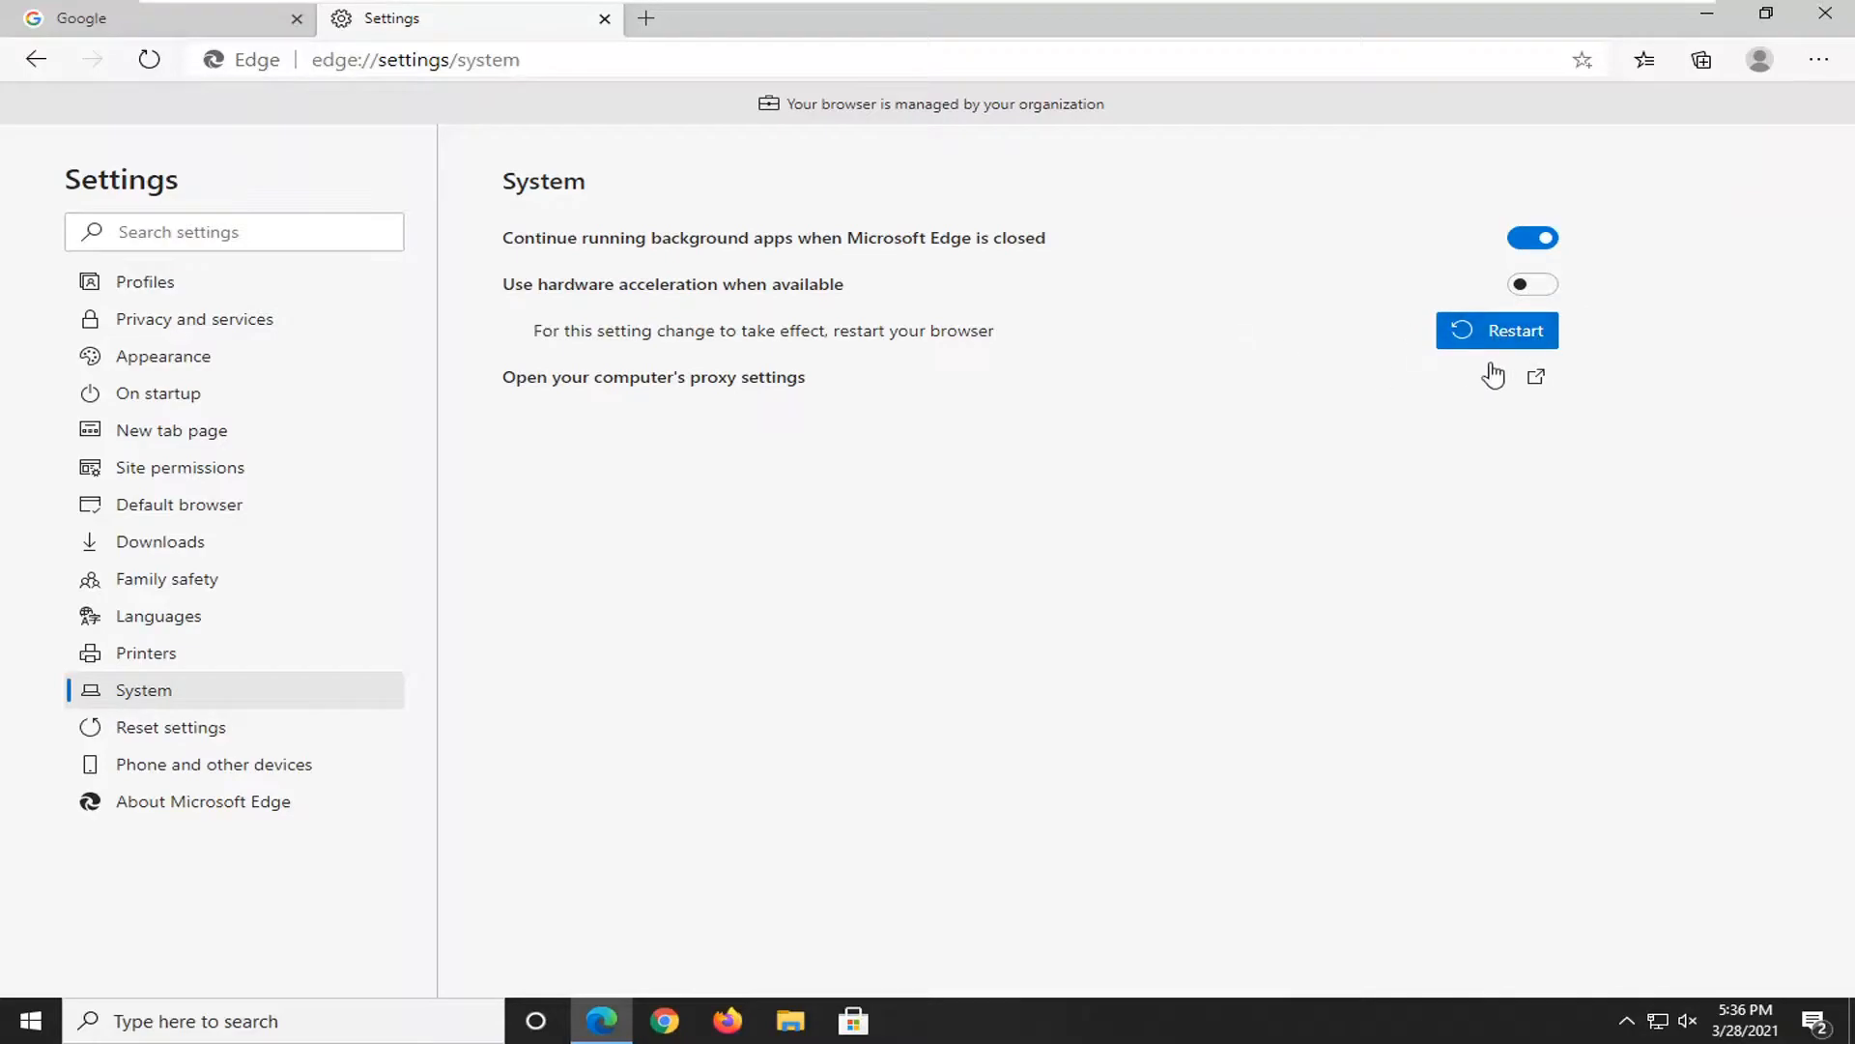
{"action": "left_click", "coordinate": [1496, 330]}
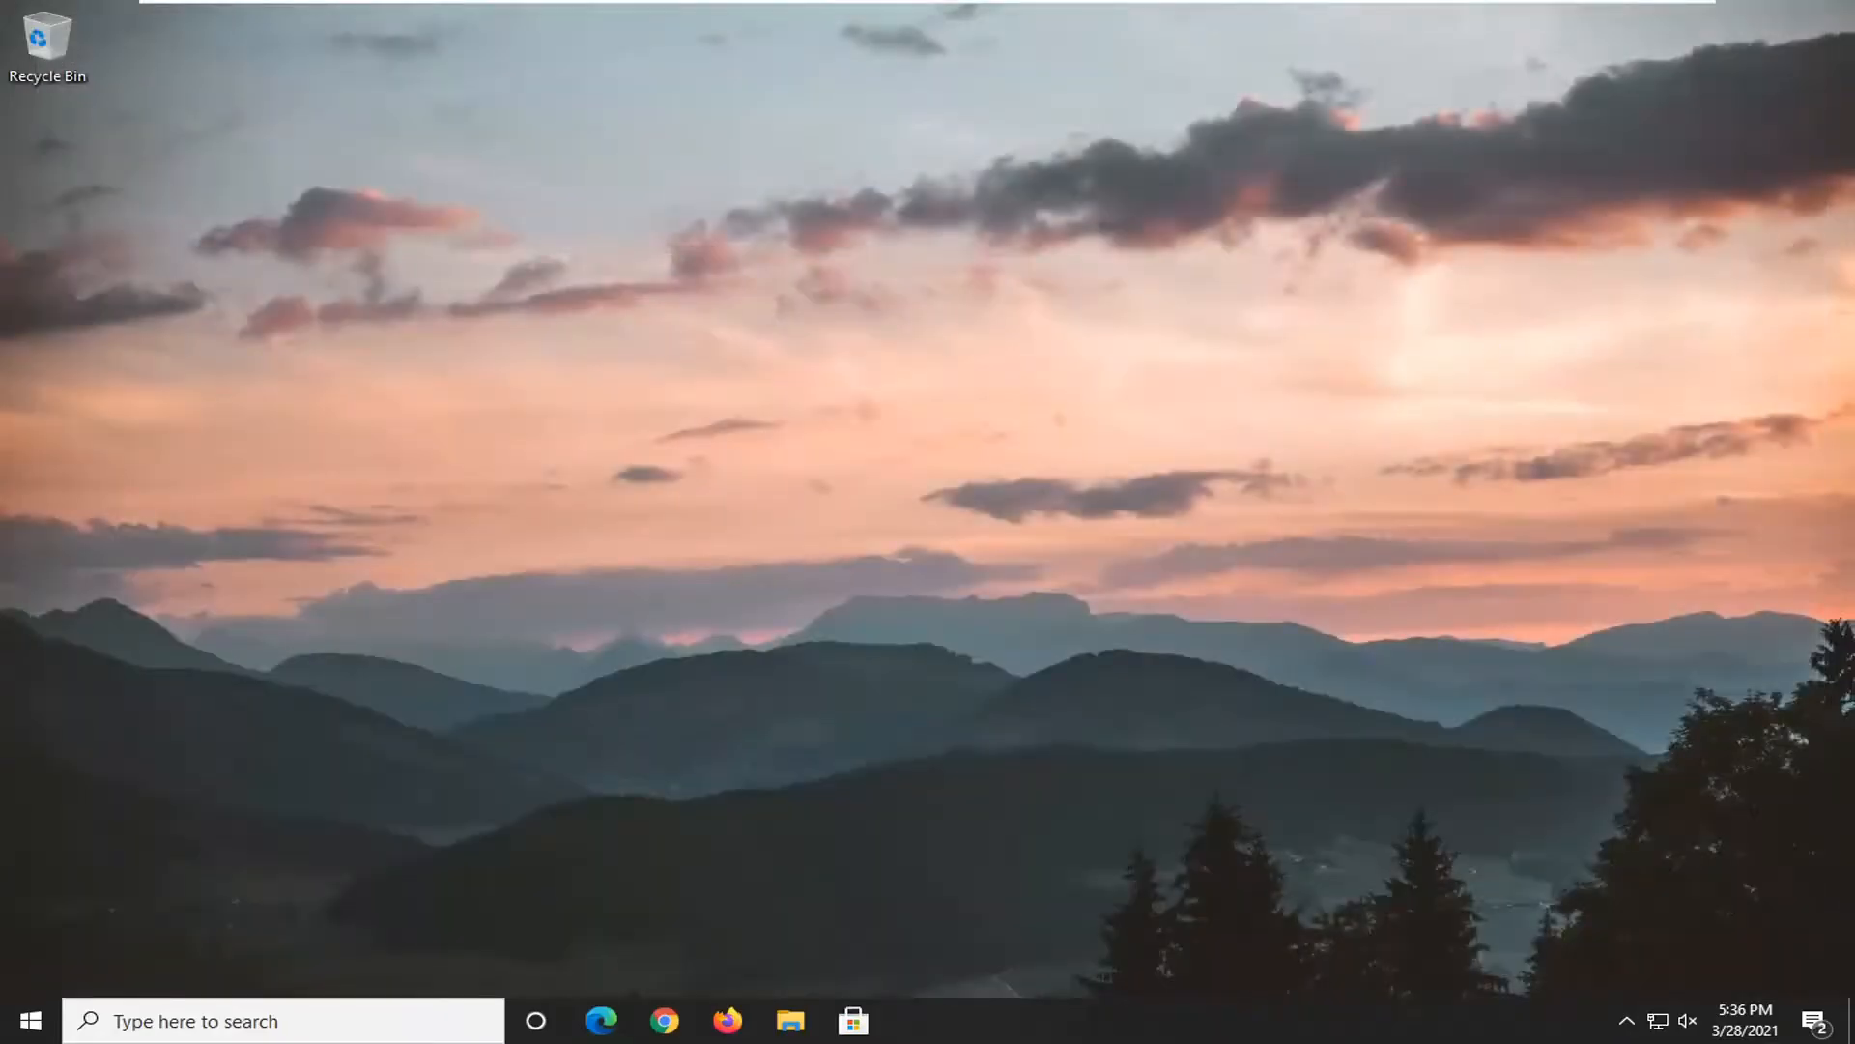
Reopen Edge from the taskbar to verify hardware acceleration stays off on System settings
{"action": "left_click", "coordinate": [601, 1021]}
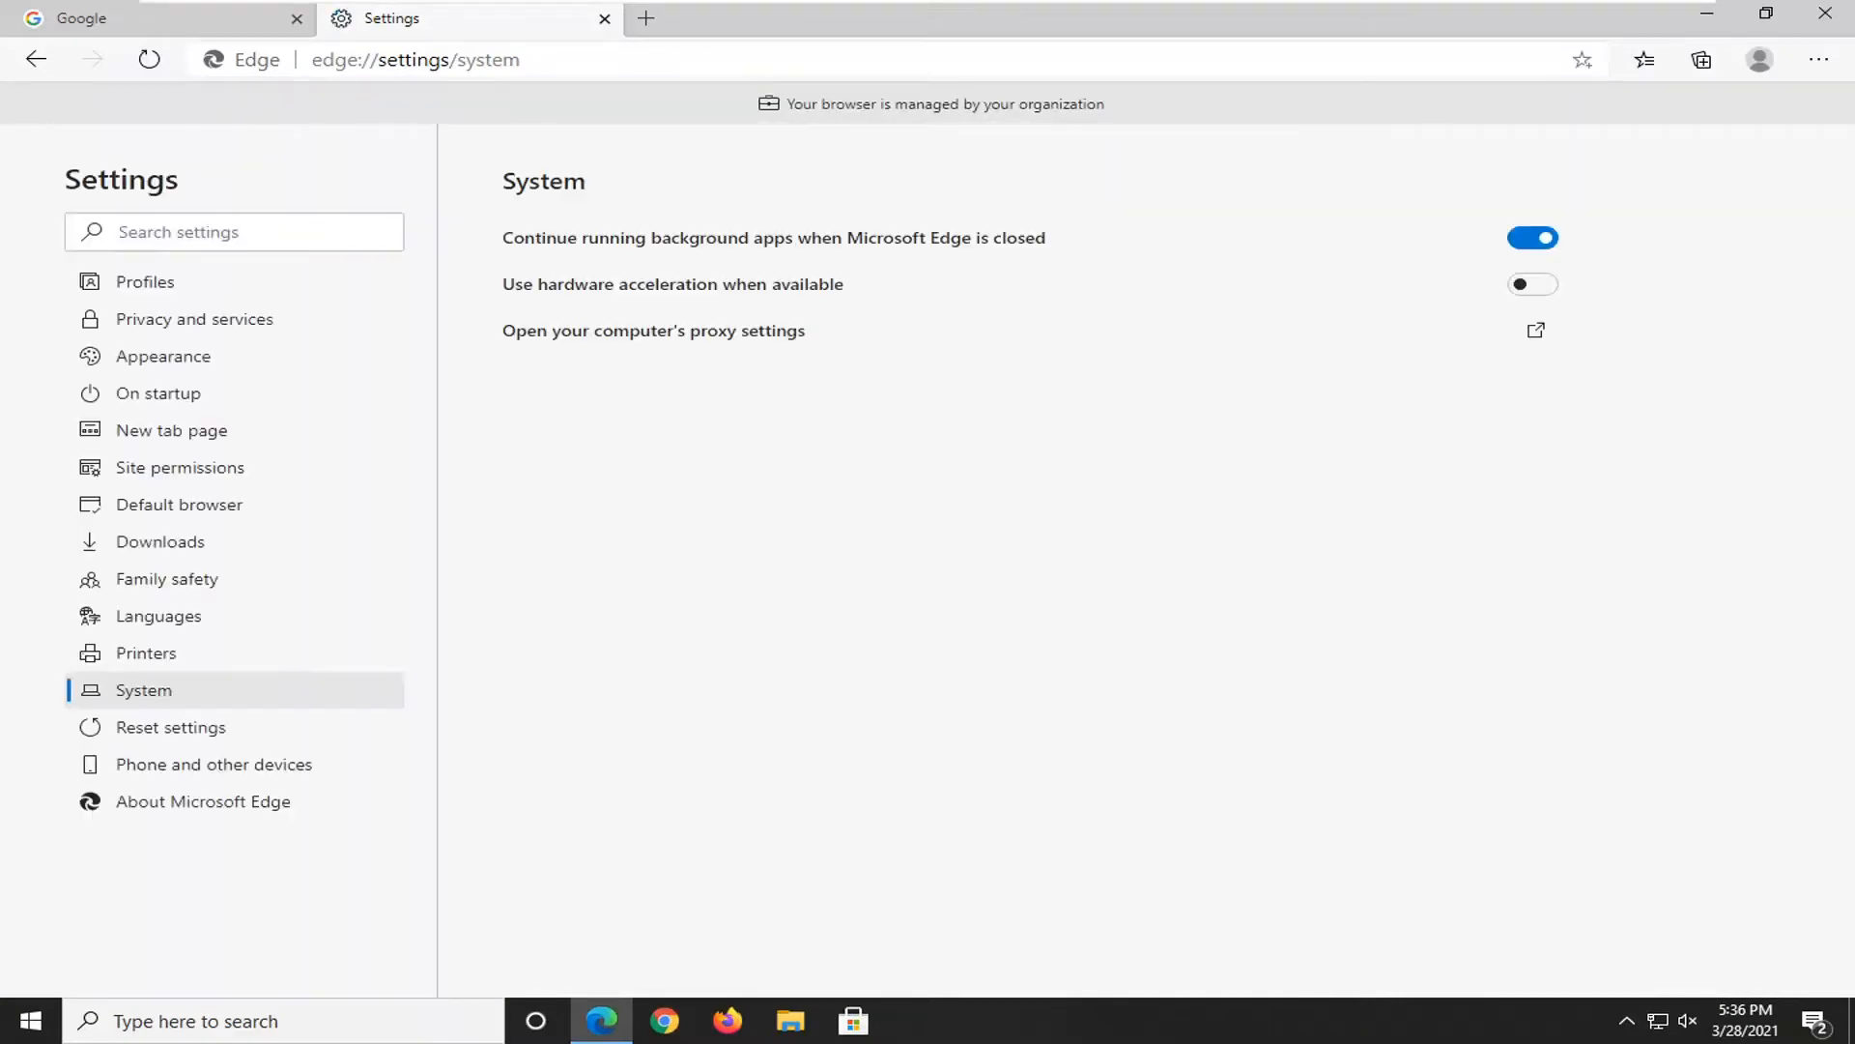